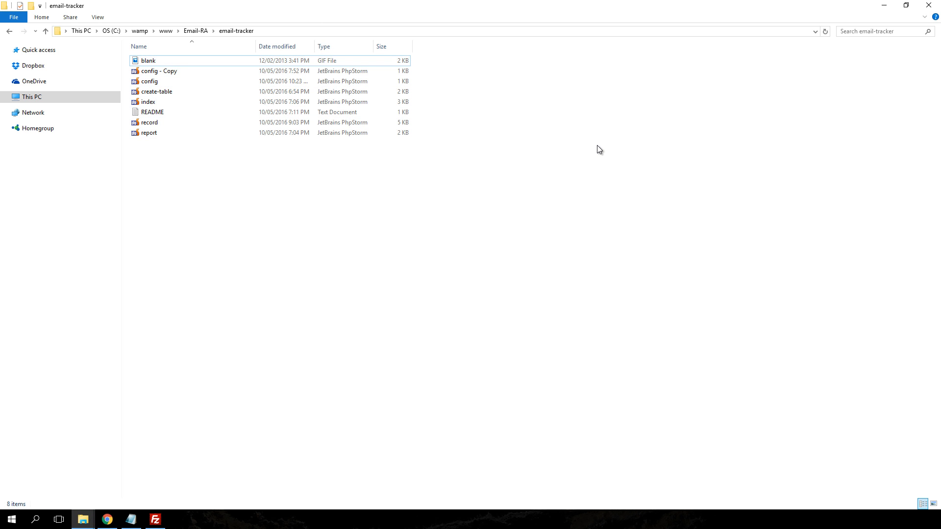
Open config.php from the project folder in Notepad++
left_click(149, 81)
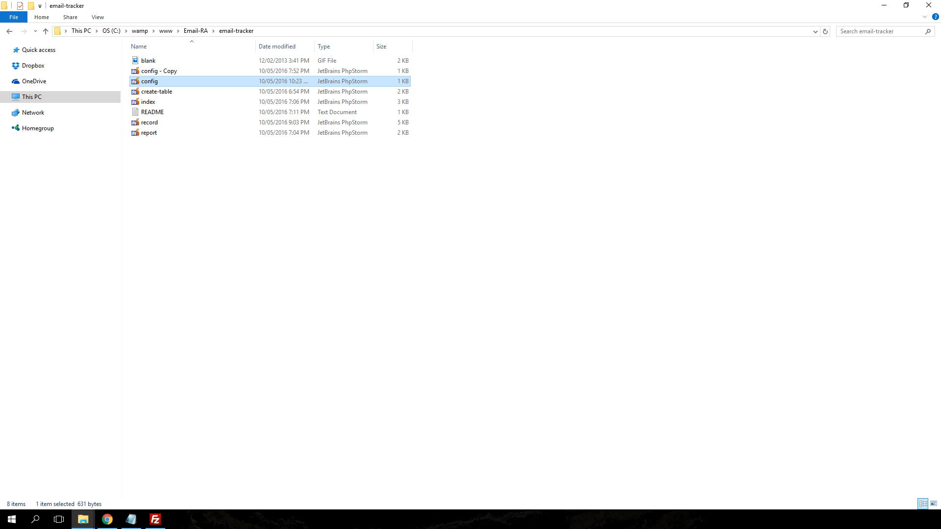
double_click(149, 82)
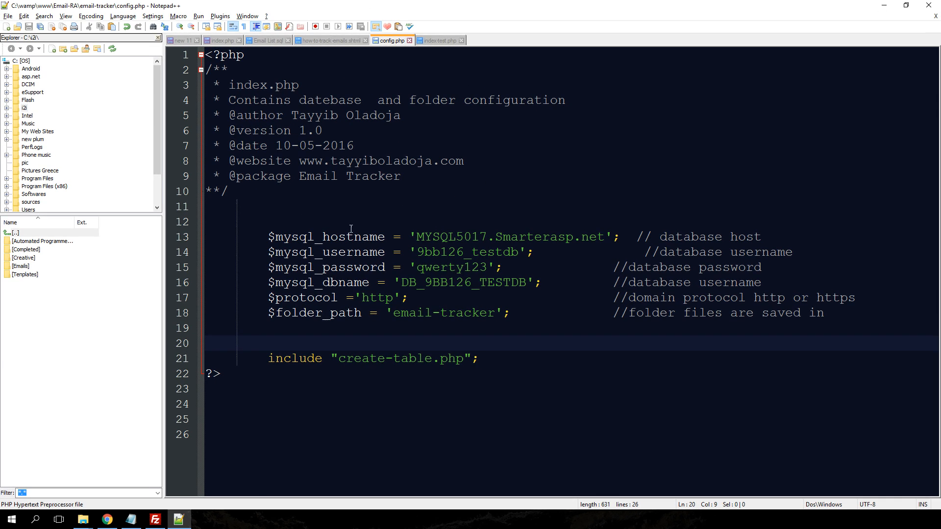
mouse_move(429, 242)
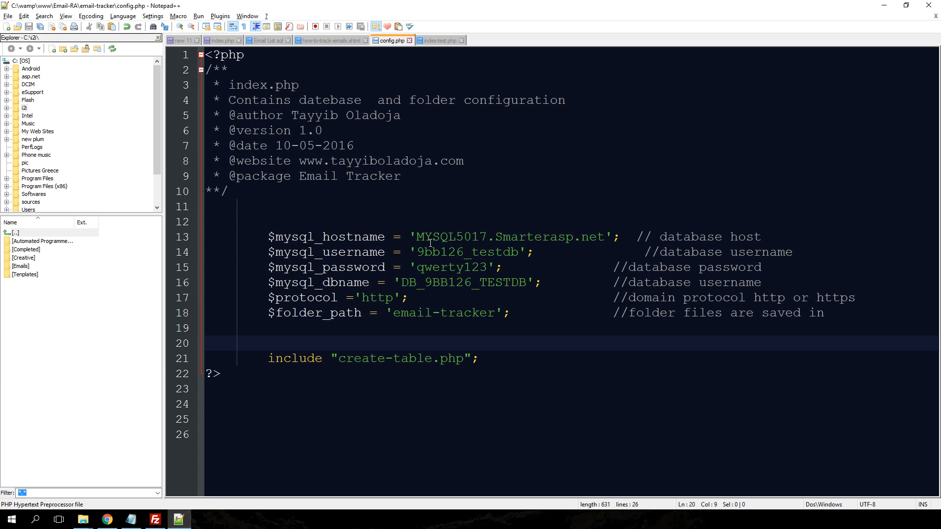
mouse_move(608, 239)
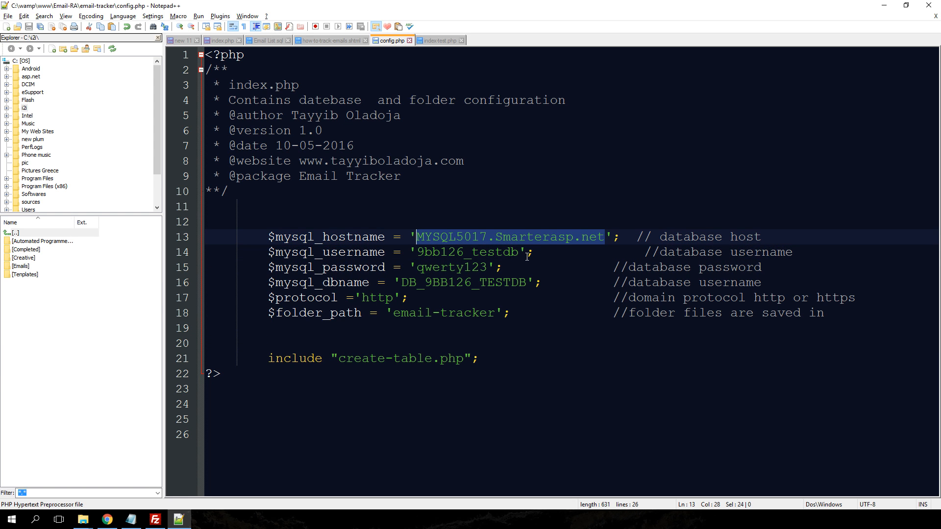
Review the $mysql_hostname, username, password, dbname, protocol and folder_path settings
double_click(450, 267)
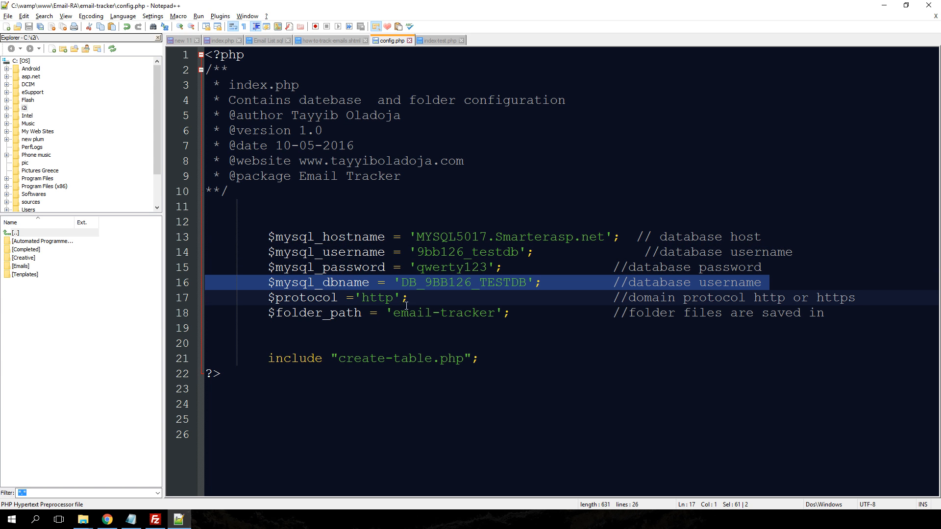
left_click(396, 282)
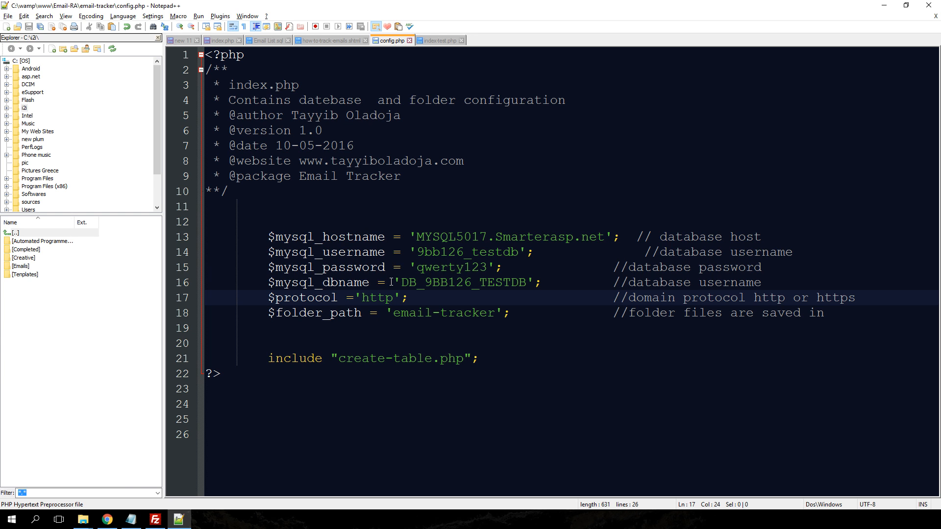
left_click(477, 312)
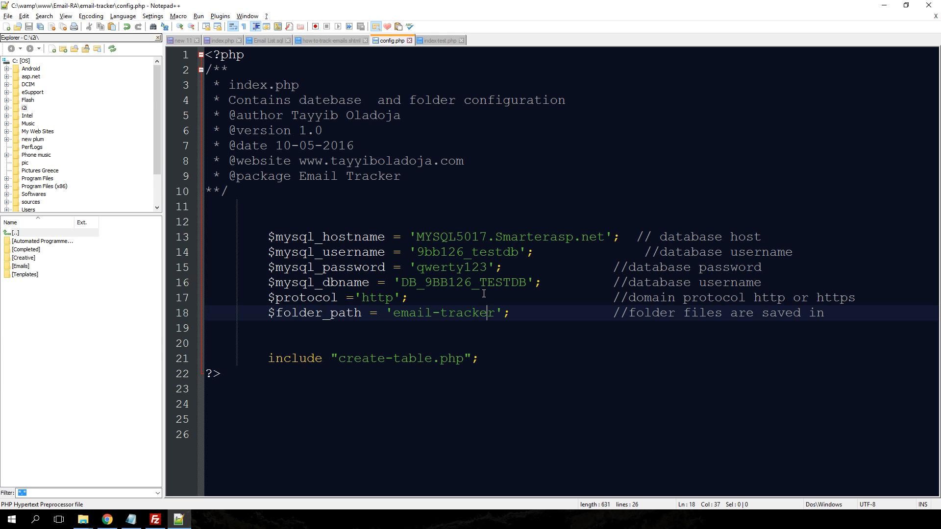
left_click(534, 191)
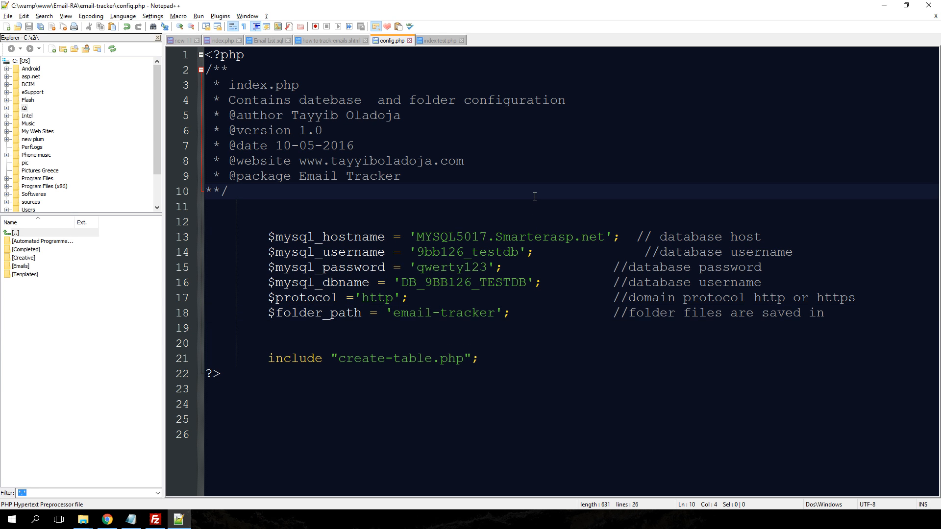
mouse_move(91, 522)
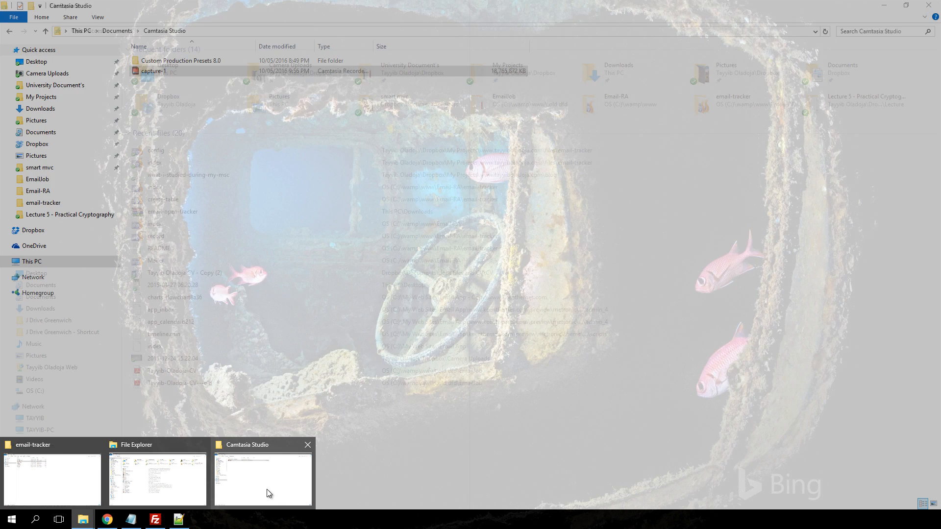
Upload all eight email-tracker files to the remote email-tracker folder and confirm they arrived
left_click(51, 480)
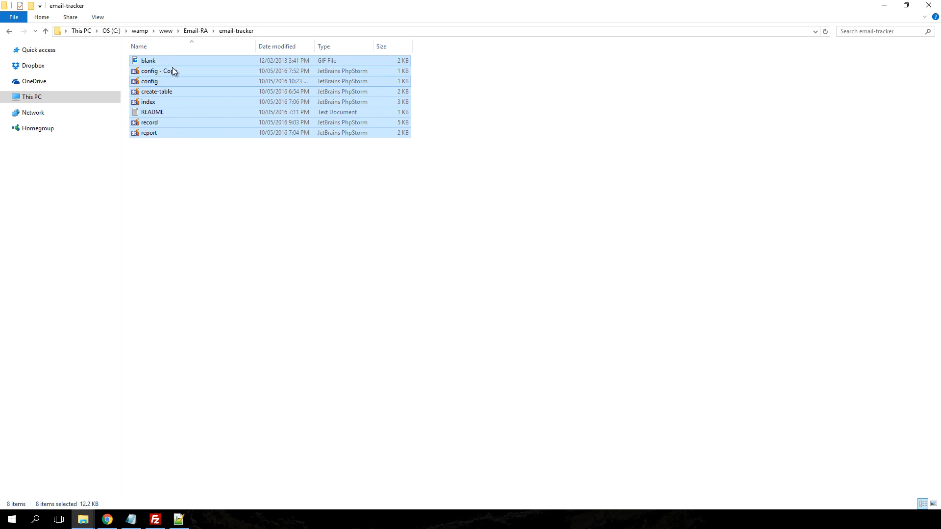
left_click(154, 520)
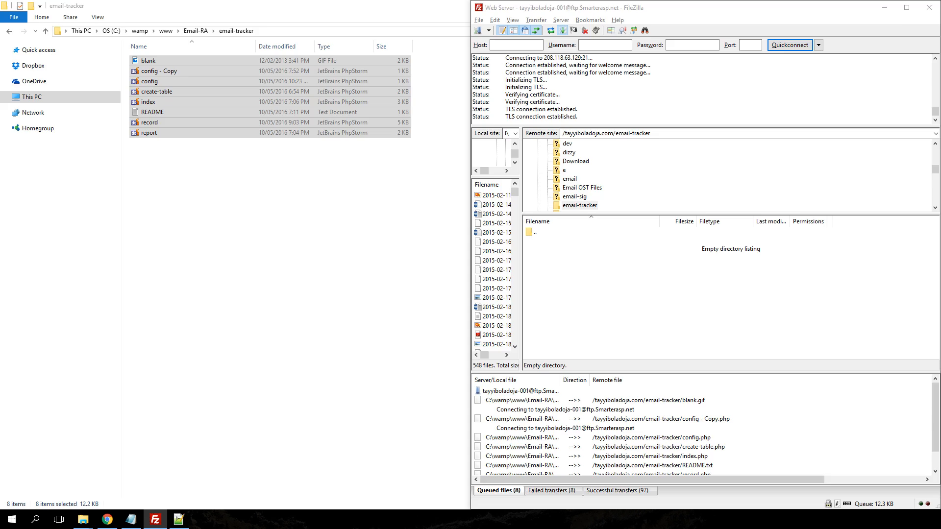
left_click(106, 520)
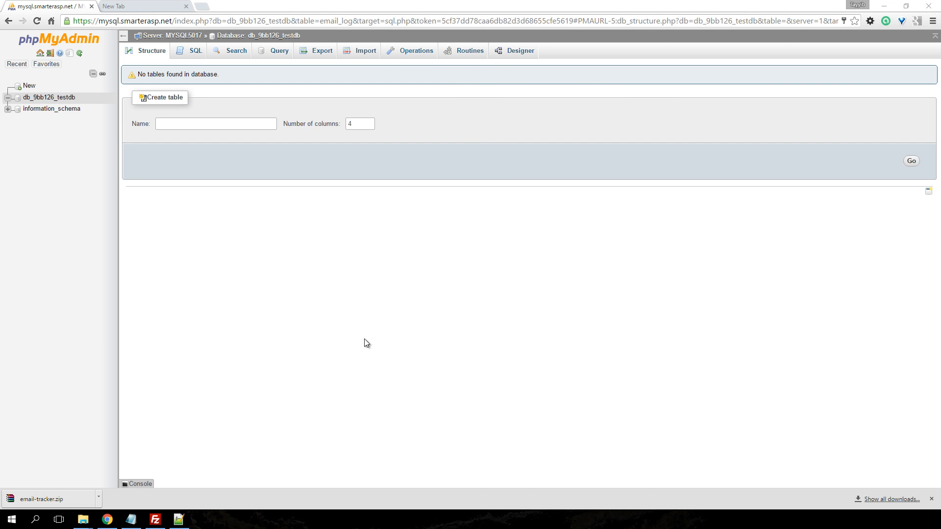
left_click(153, 520)
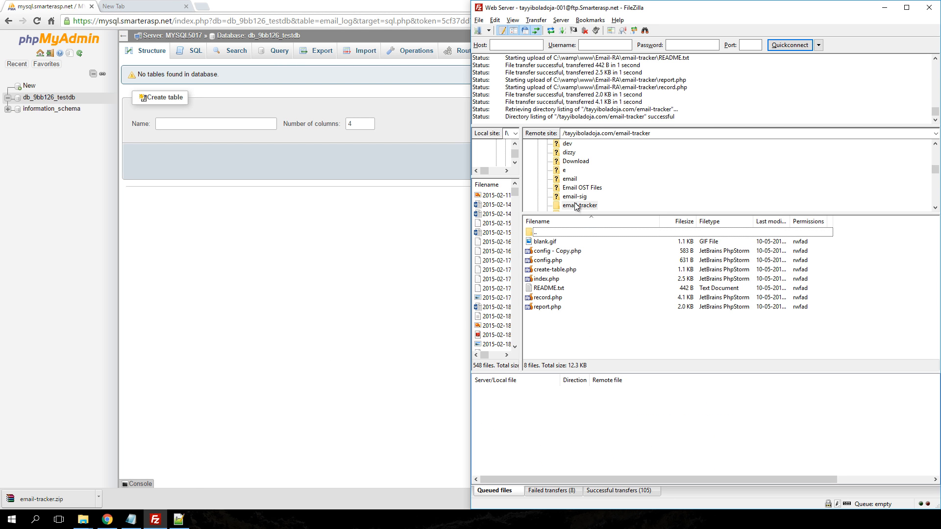
left_click(579, 205)
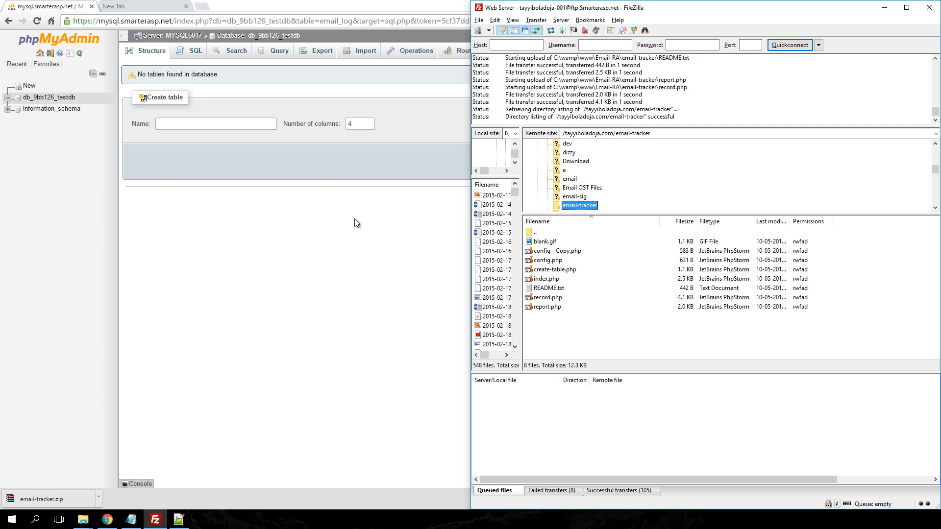
mouse_move(549, 211)
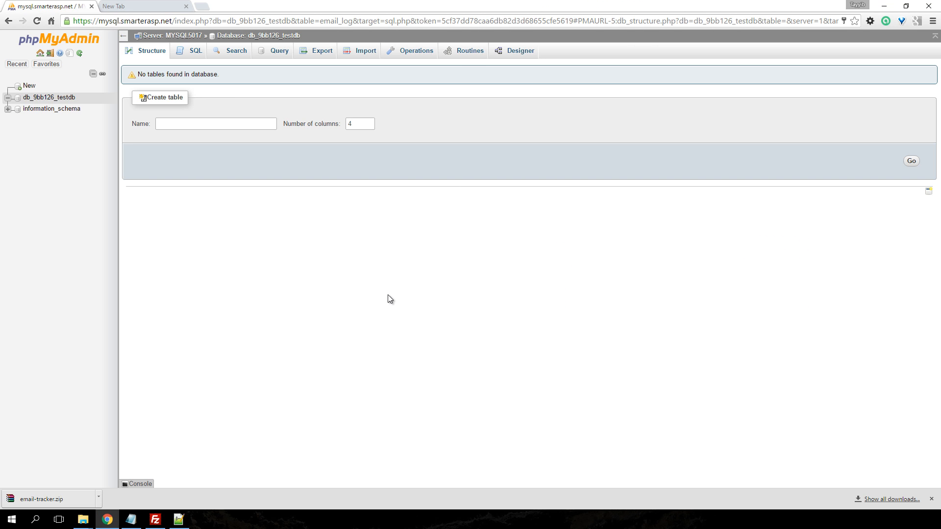
mouse_move(303, 218)
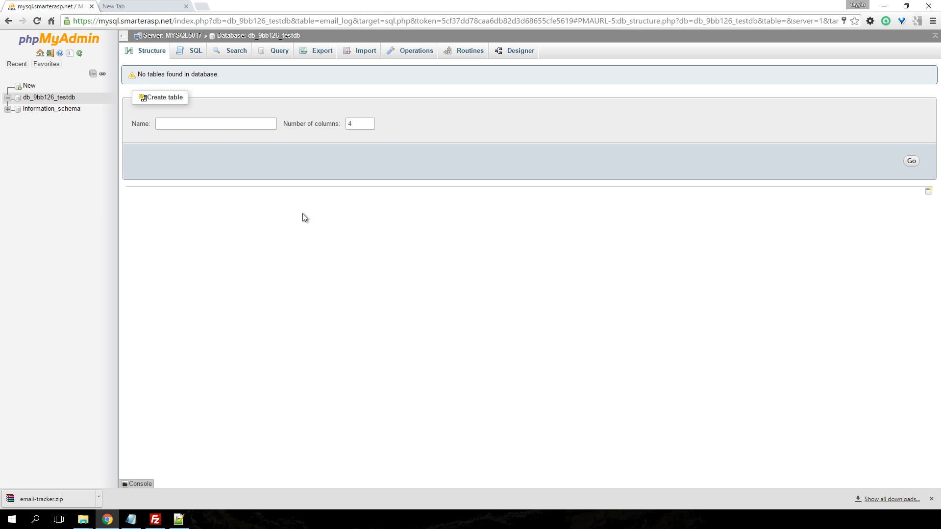
mouse_move(48, 97)
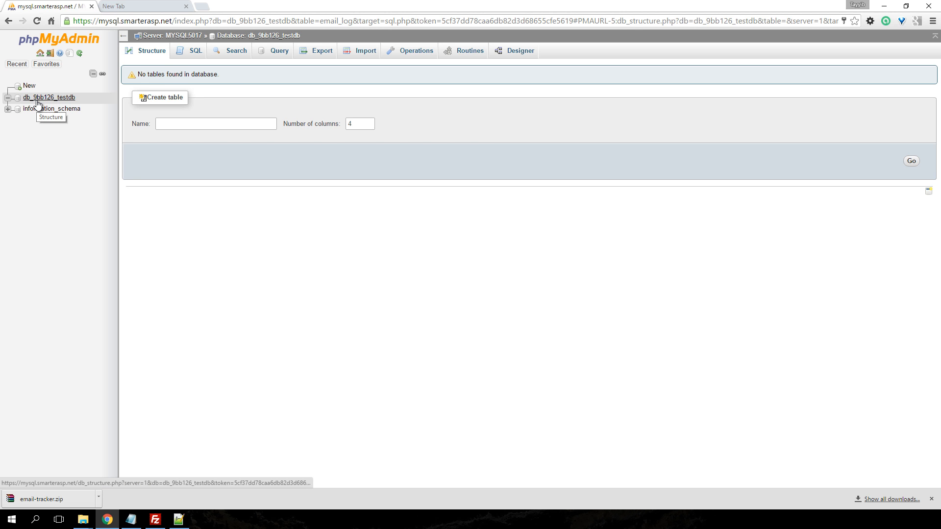
Load the tracker page so email_log appears in db_9bb126_testdb, then show the tracker page
double_click(204, 73)
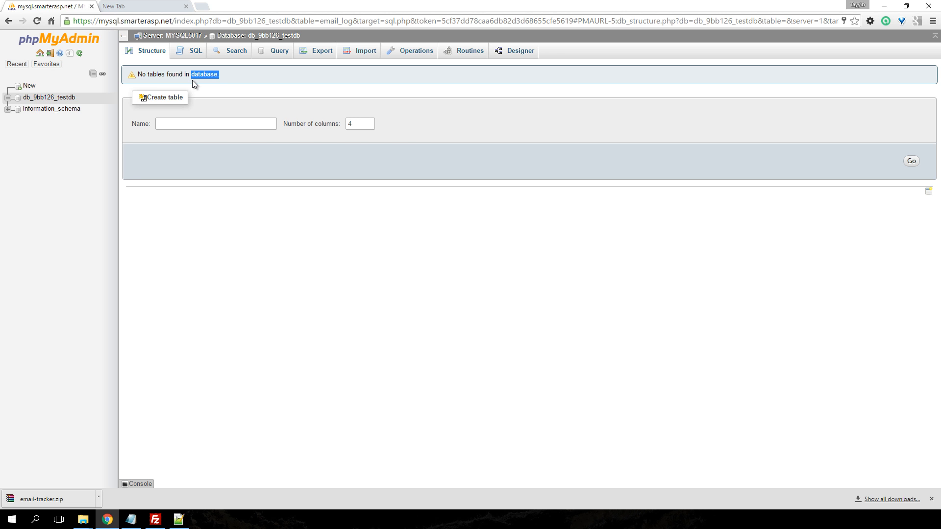
mouse_move(196, 79)
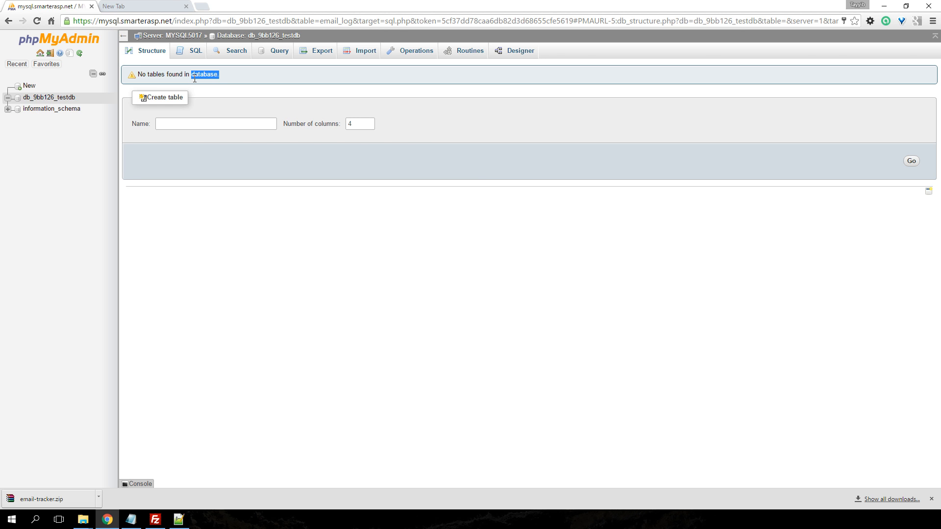
left_click(144, 6)
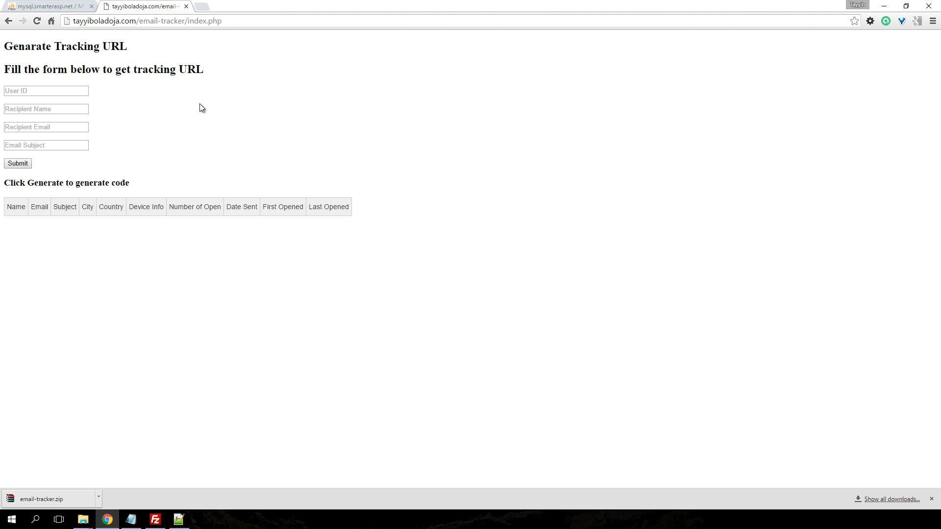
mouse_move(205, 105)
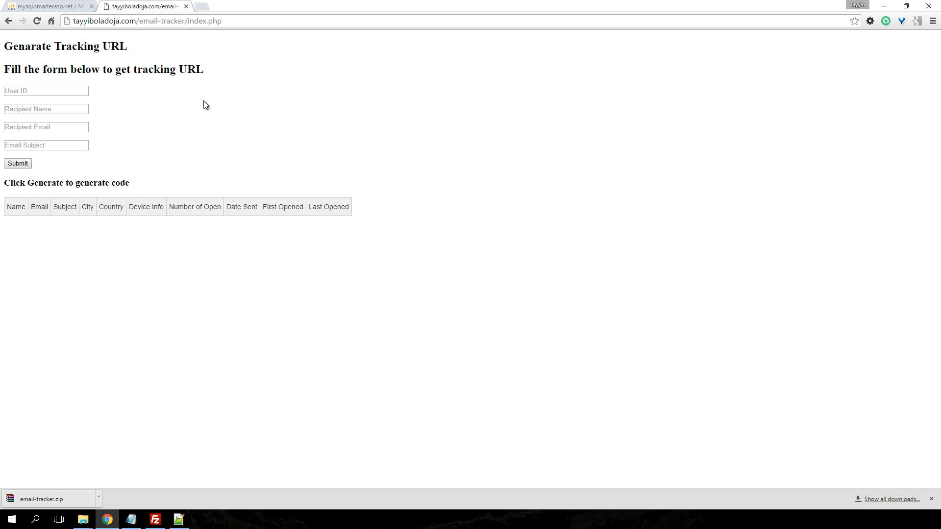
left_click(45, 5)
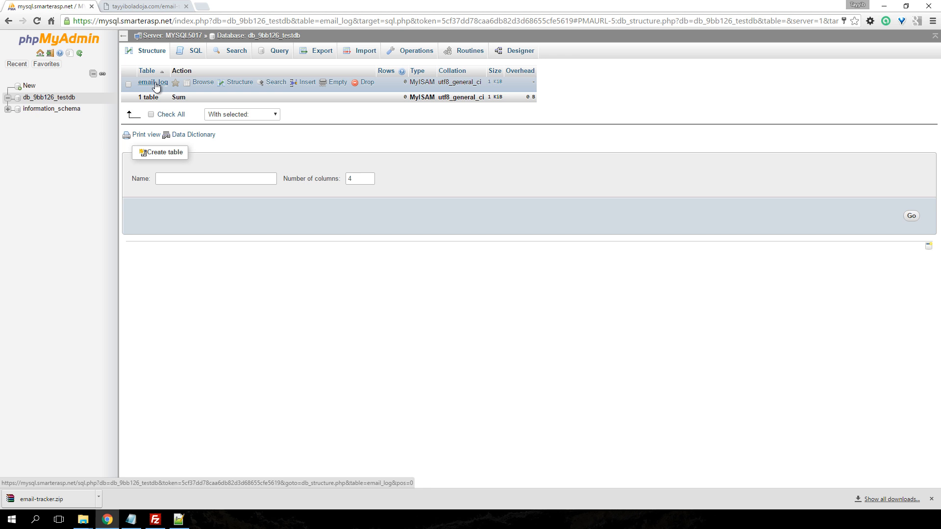
mouse_move(153, 81)
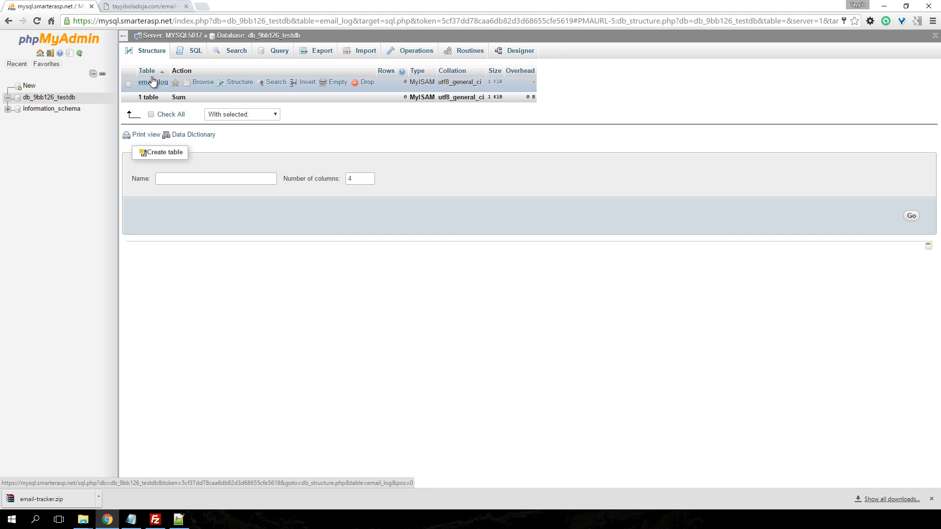
left_click(142, 6)
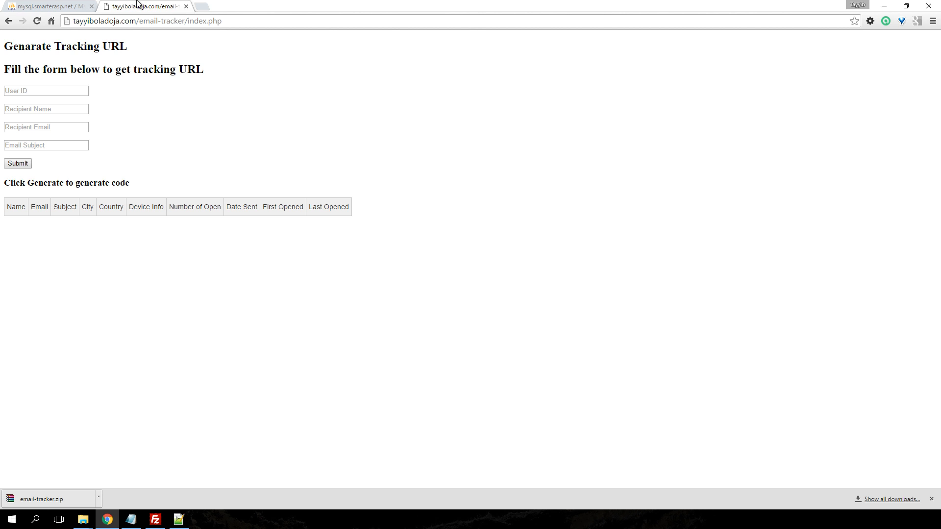
Submit the form with User ID 12, recipient $name, suggested email and subject 'This is a test'
type("12")
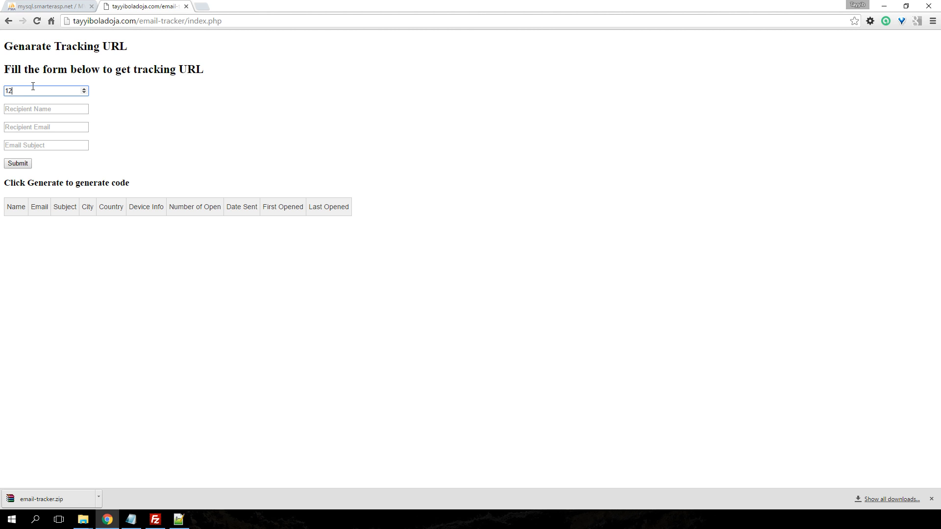
left_click(46, 108)
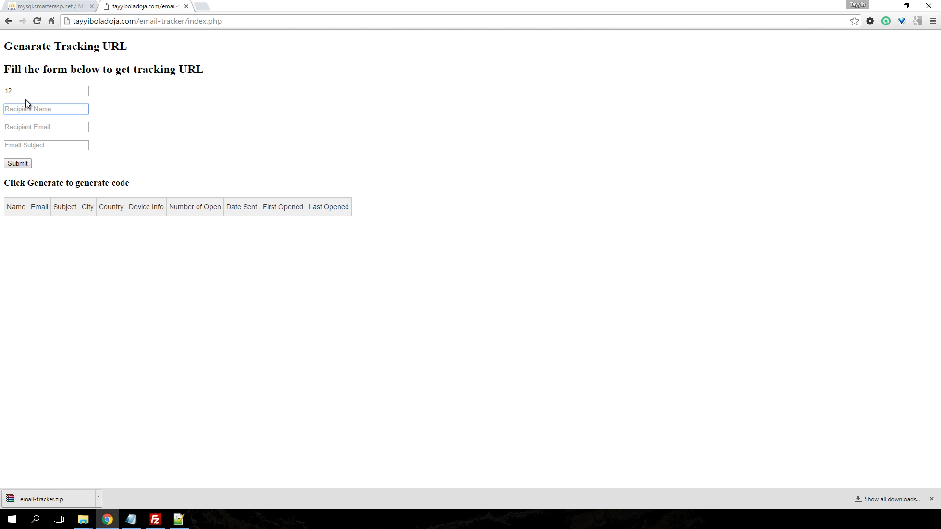
type("$")
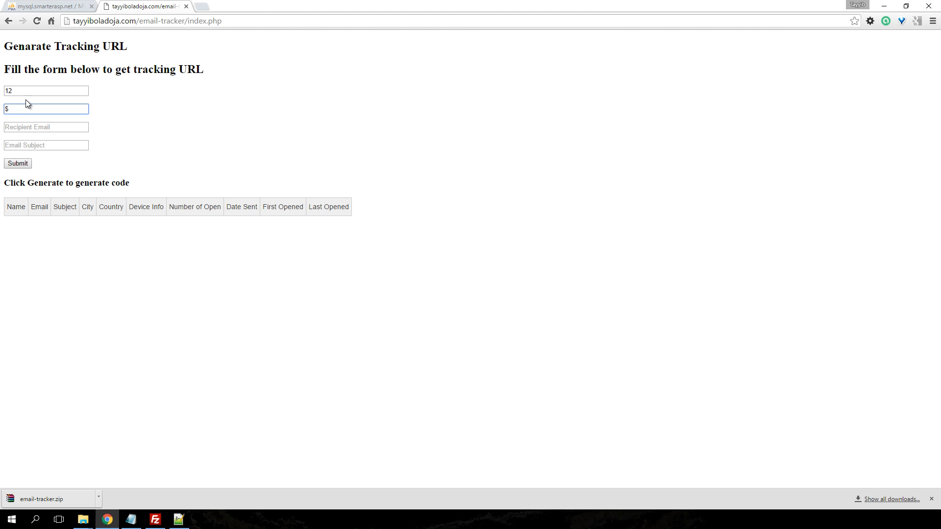
type("name")
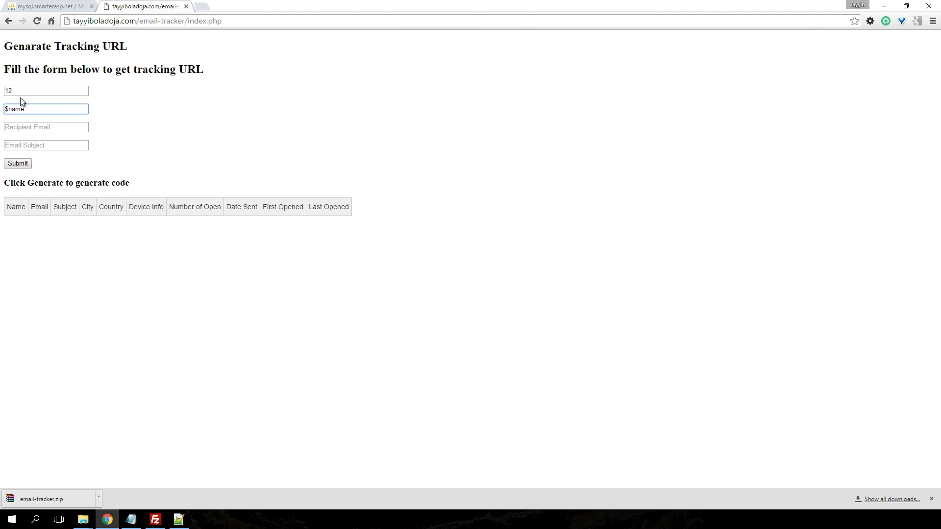
mouse_move(30, 122)
type("h")
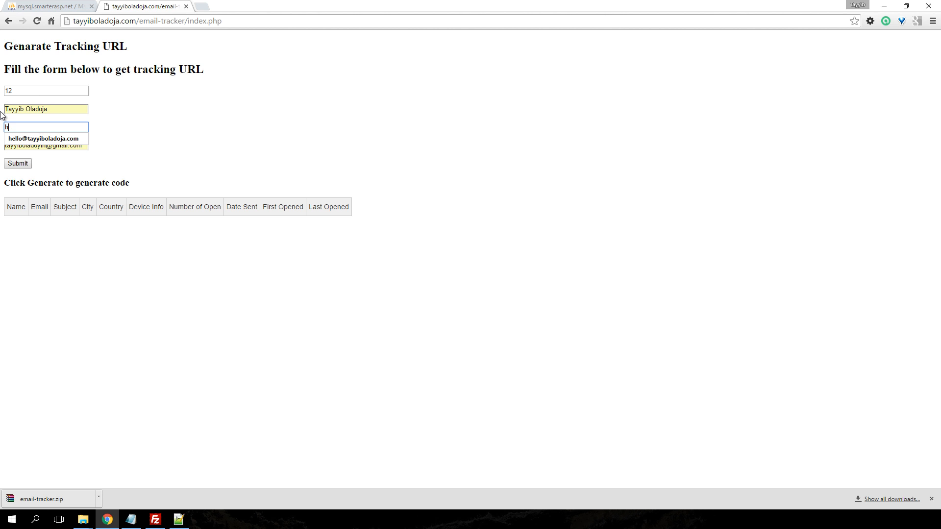
left_click(44, 138)
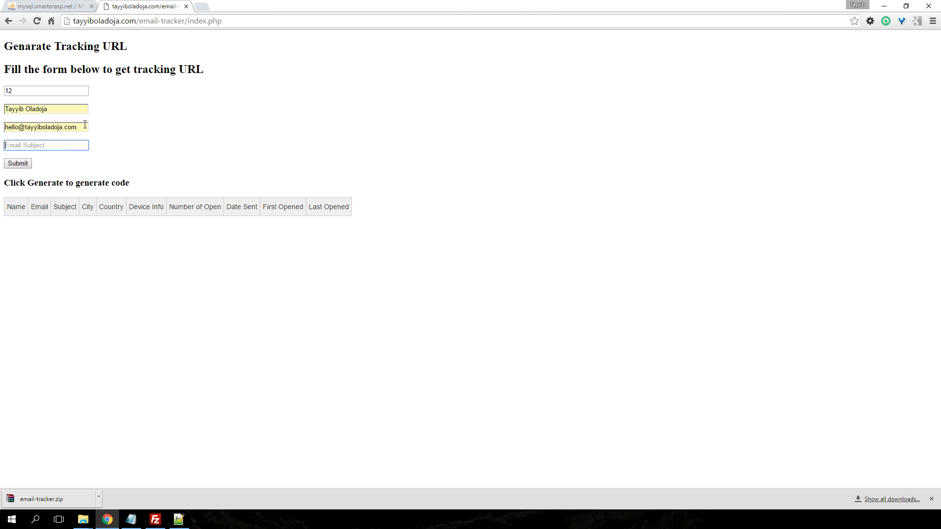
type("This is a")
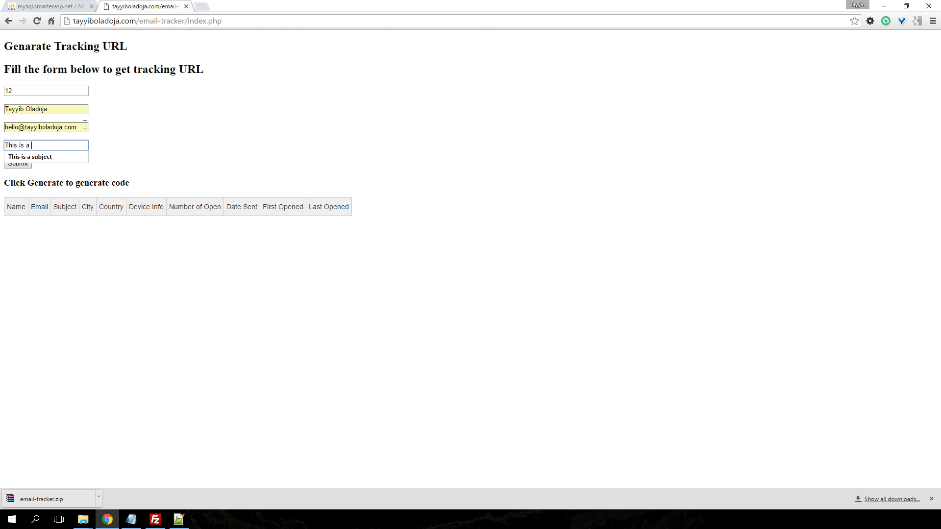
type("test")
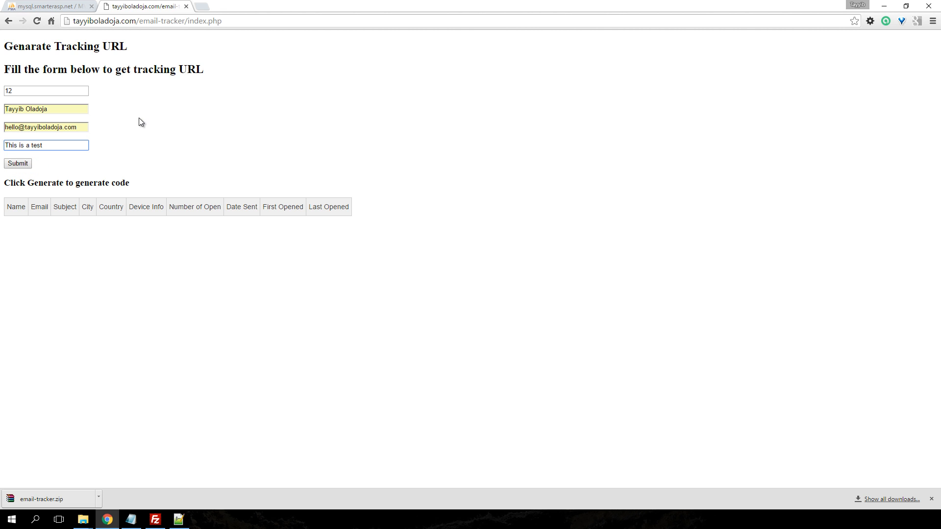
left_click(18, 164)
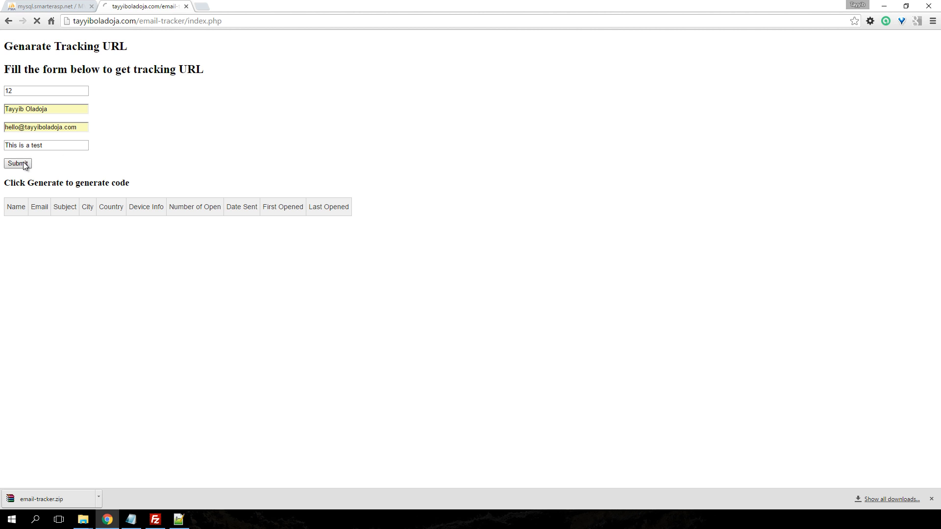
left_click(18, 164)
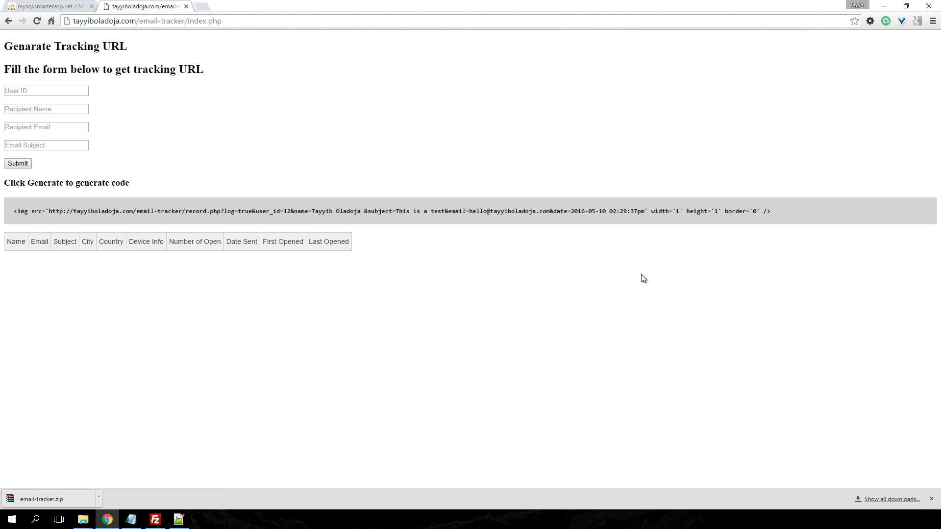
mouse_move(645, 274)
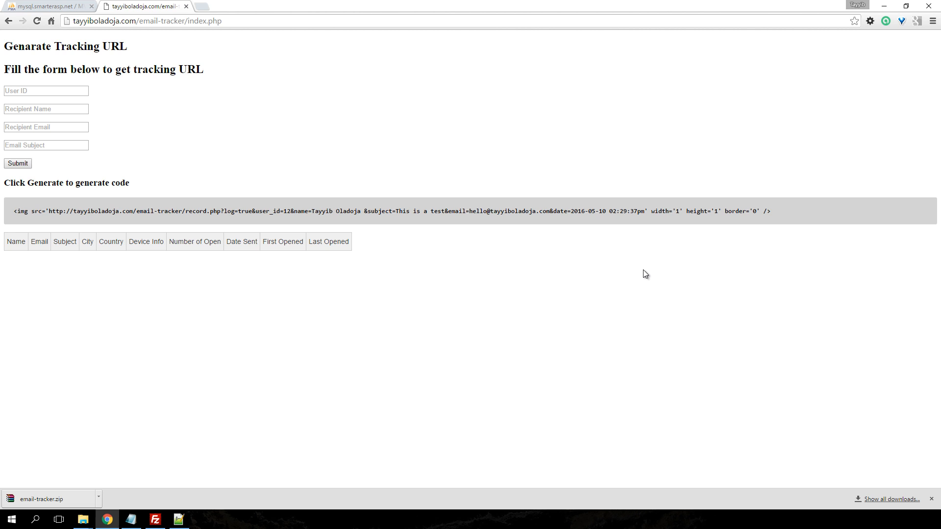
mouse_move(87, 174)
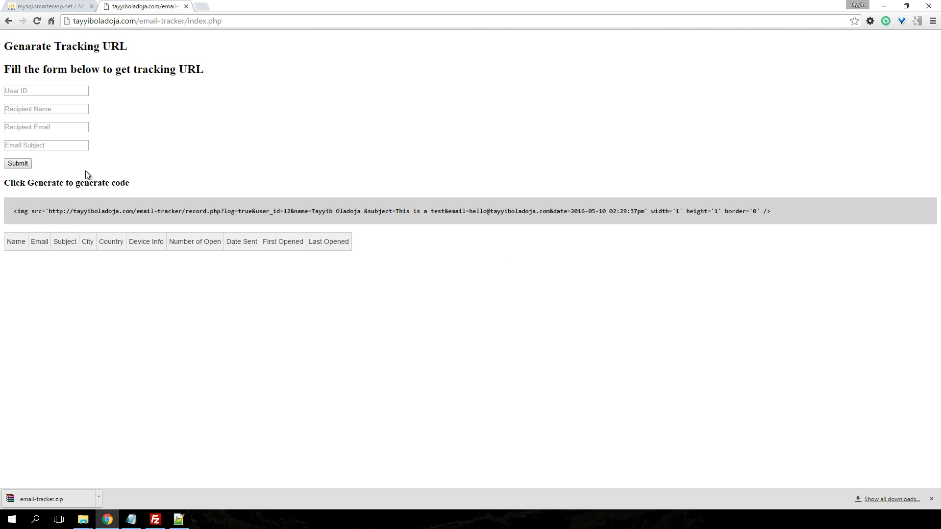
Inspect the generated img src tracking URL, including the email-tracker folder name
left_click_drag(48, 211, 203, 210)
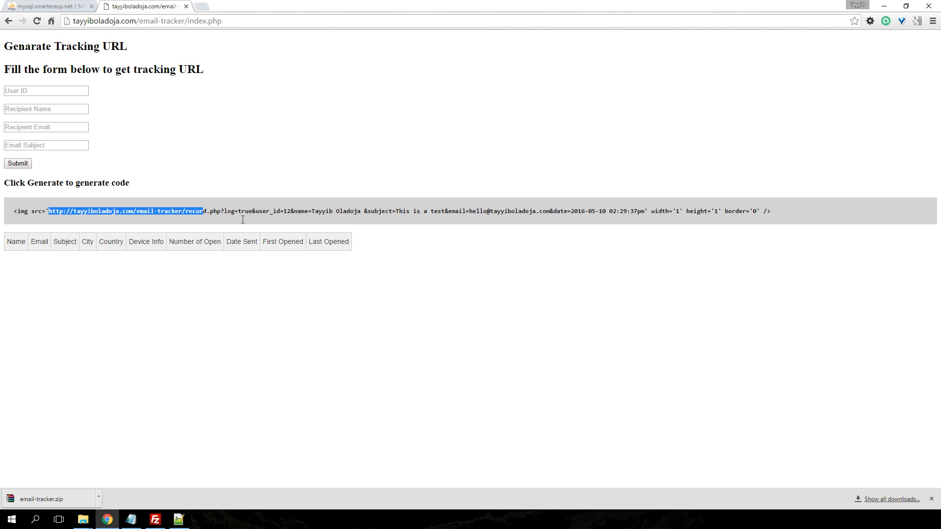
left_click(304, 211)
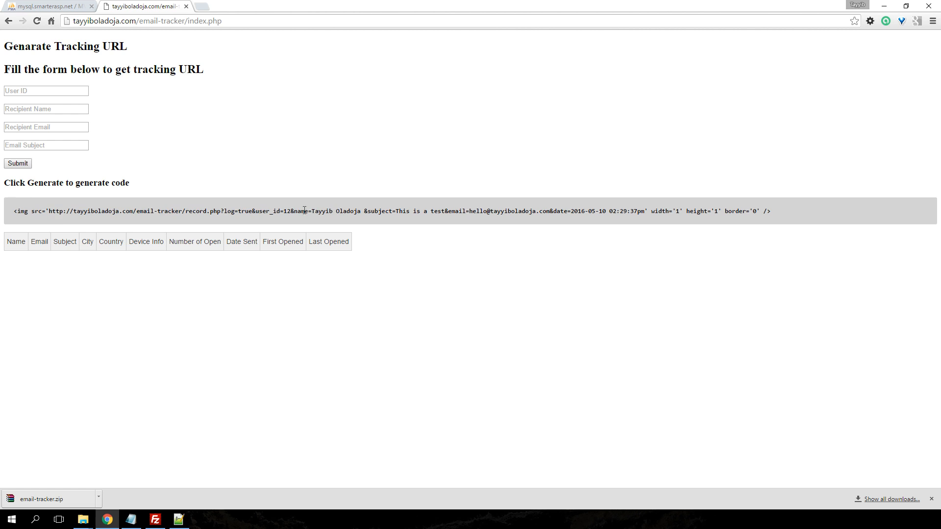
mouse_move(158, 211)
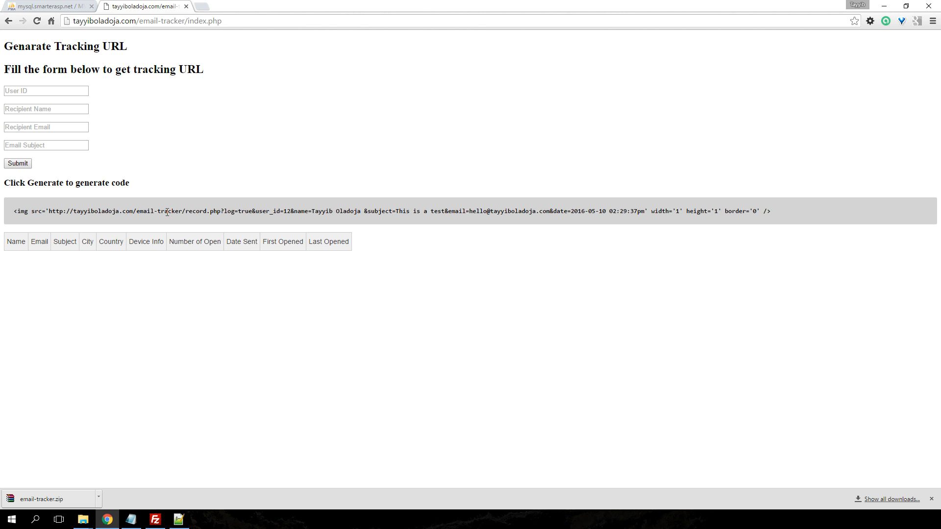
double_click(159, 210)
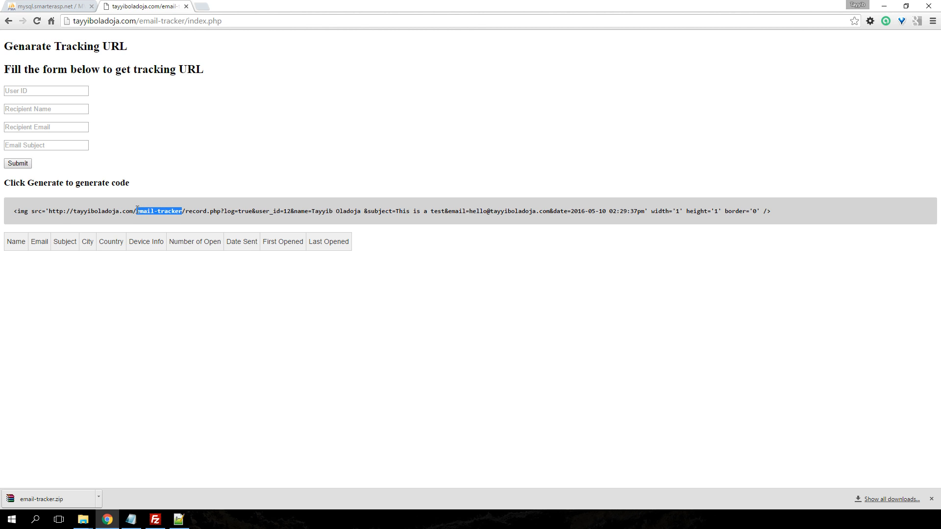
left_click(56, 211)
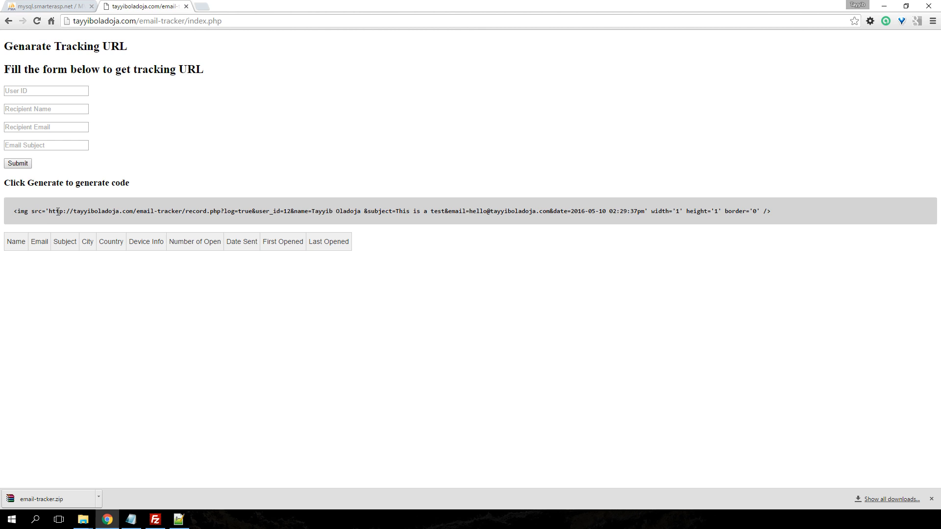
double_click(57, 211)
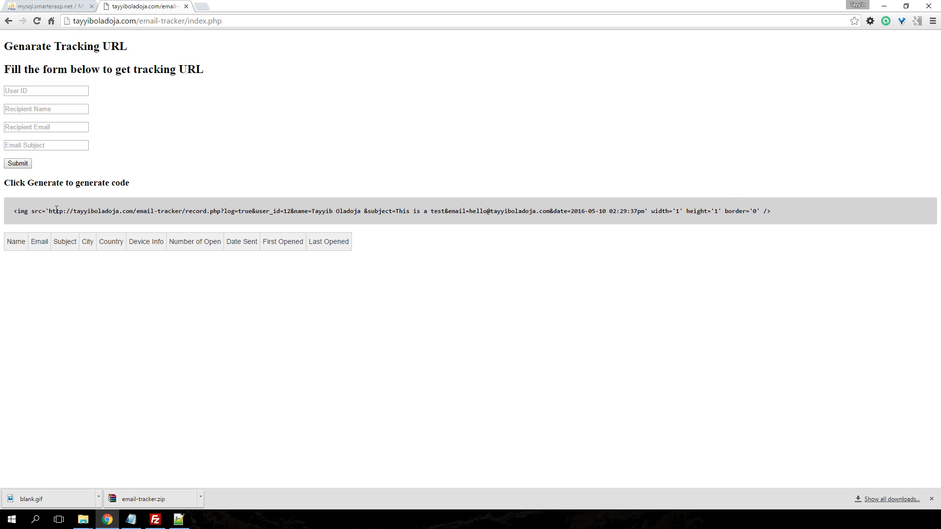
left_click_drag(49, 211, 355, 211)
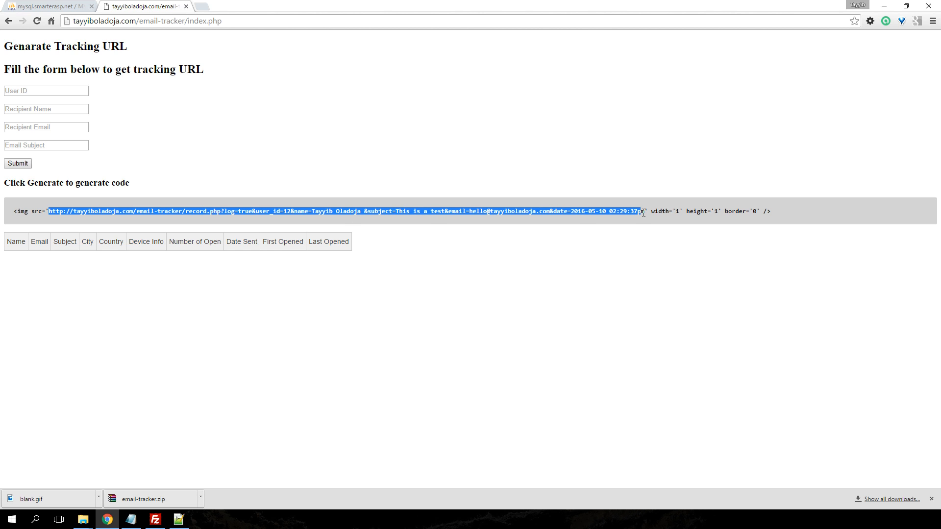
mouse_move(501, 198)
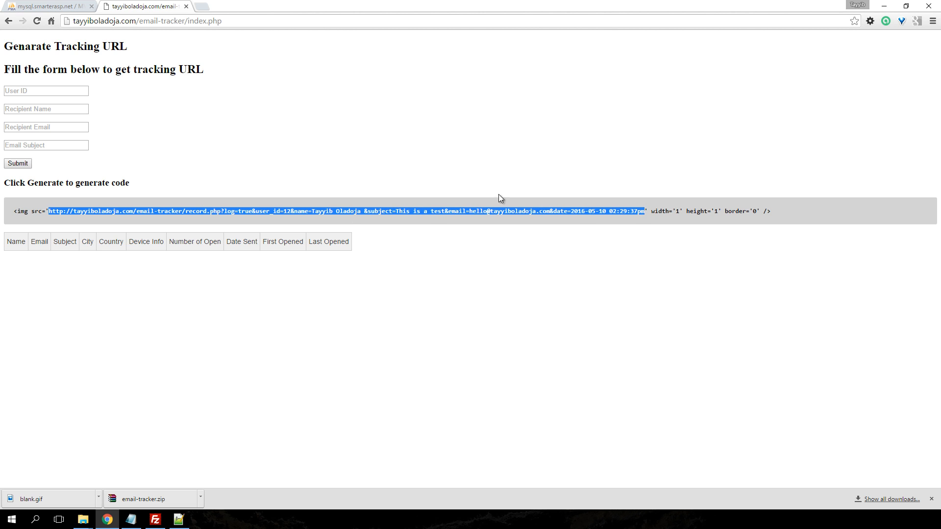
Load the copied tracking URL in a new Chrome tab, then return to the tracker page
left_click(202, 6)
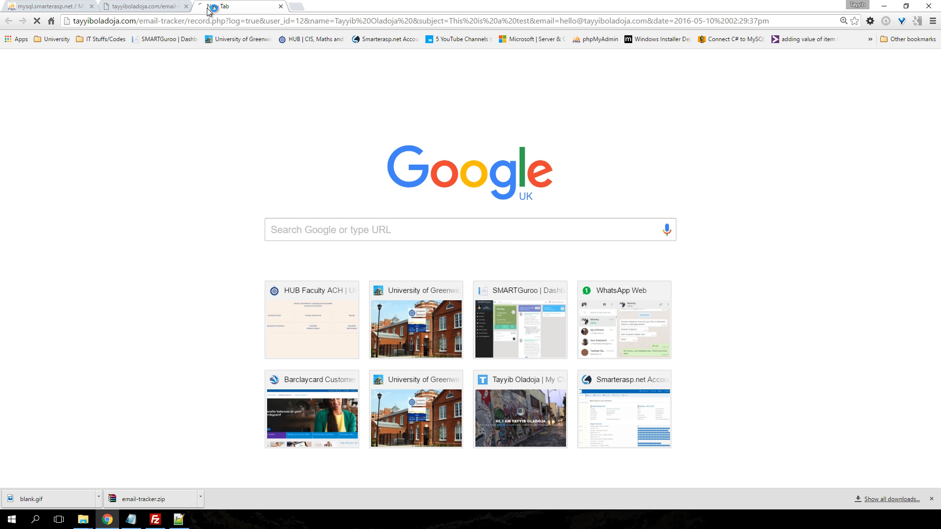
left_click(144, 6)
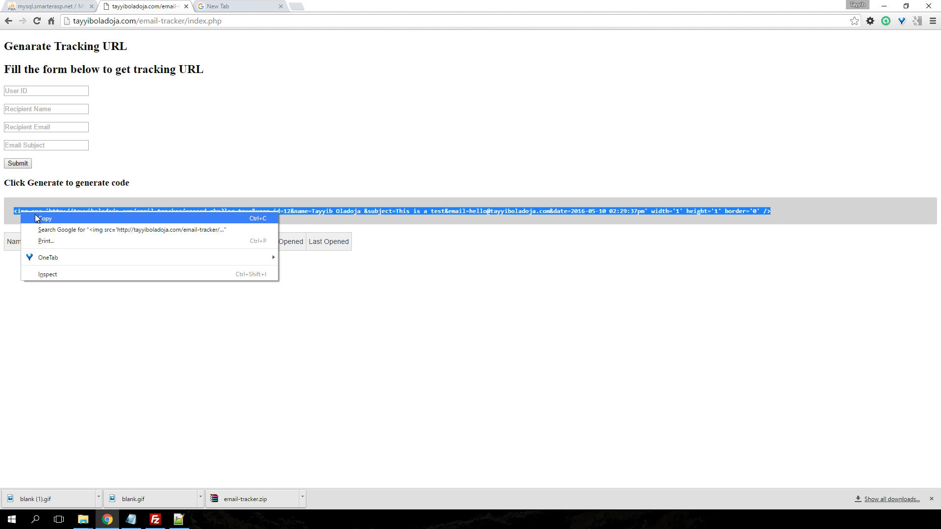
Copy the generated tracking image tag and bring up the index-test.php mail script
left_click(45, 217)
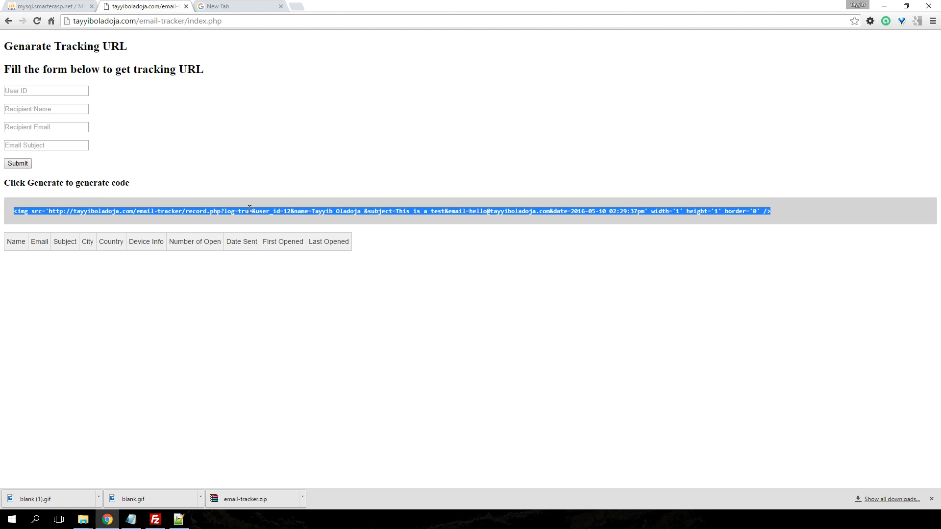
left_click(767, 226)
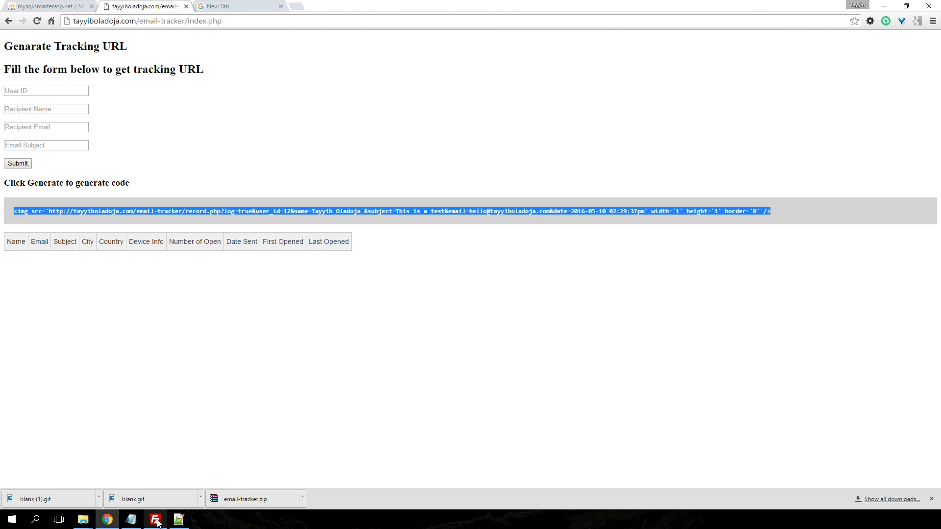
left_click(177, 519)
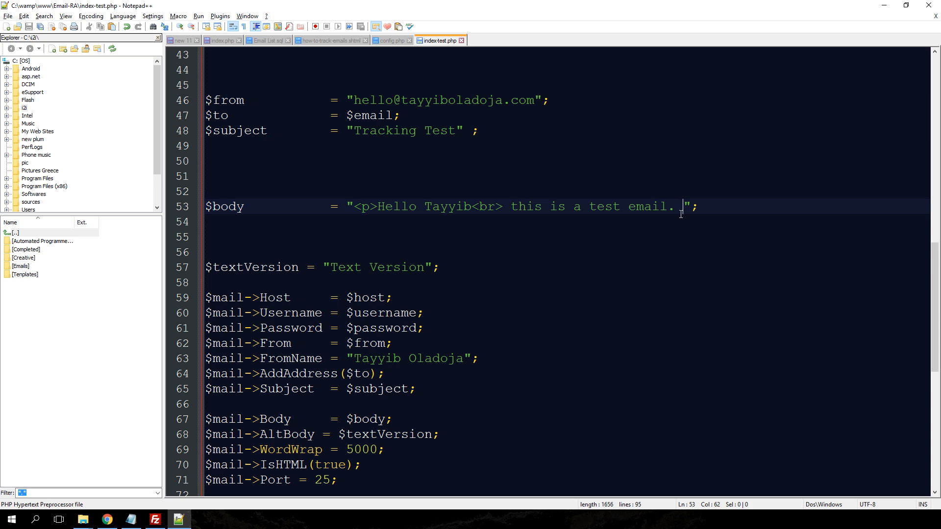
End the $body string on line 53 with a closing </p> tag
type("</")
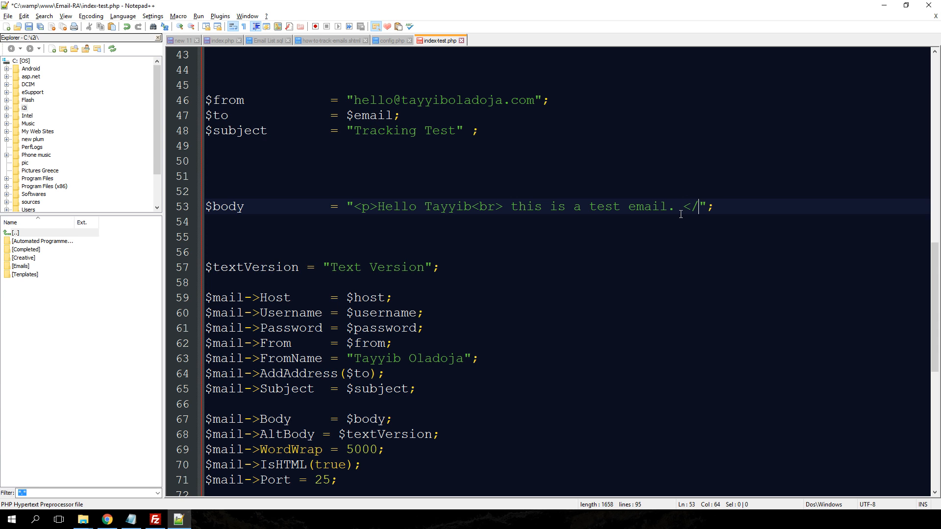
type("p>")
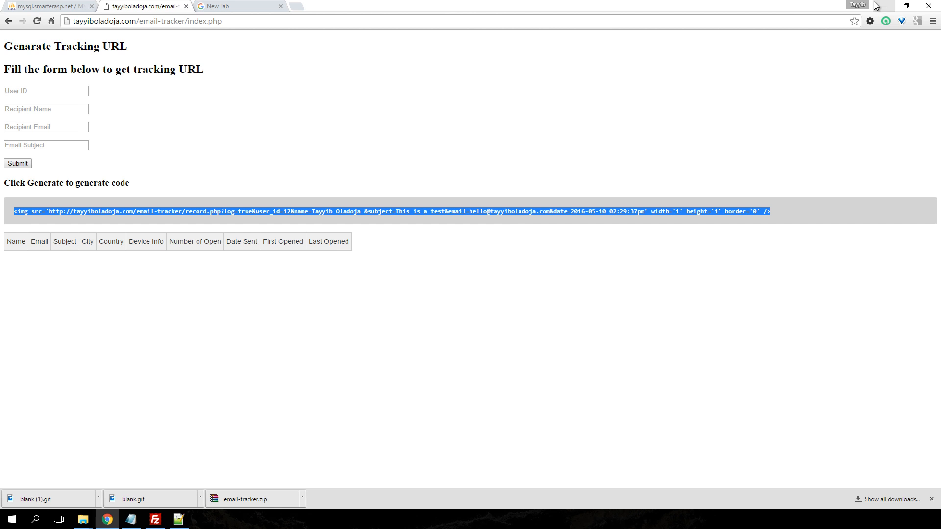
Snap the tracker page to the left half beside the Outlook inbox
left_click(203, 519)
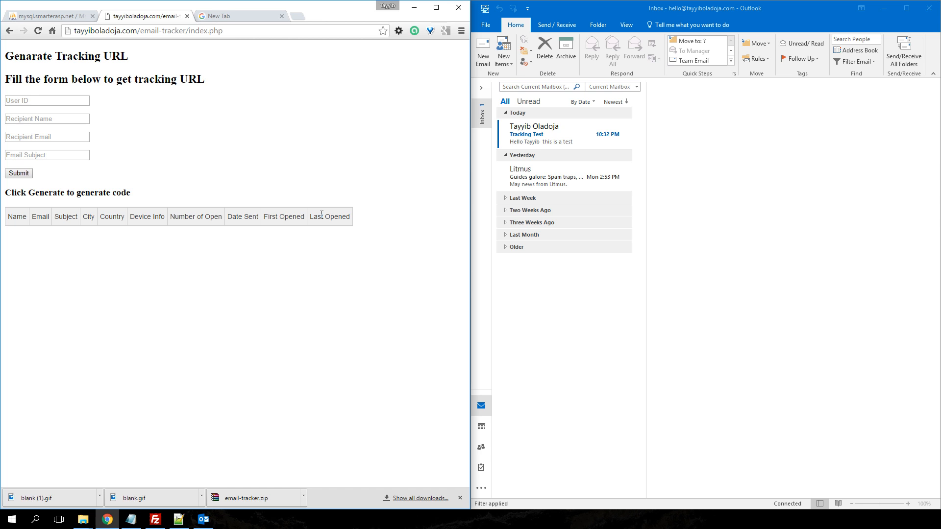
mouse_move(564, 177)
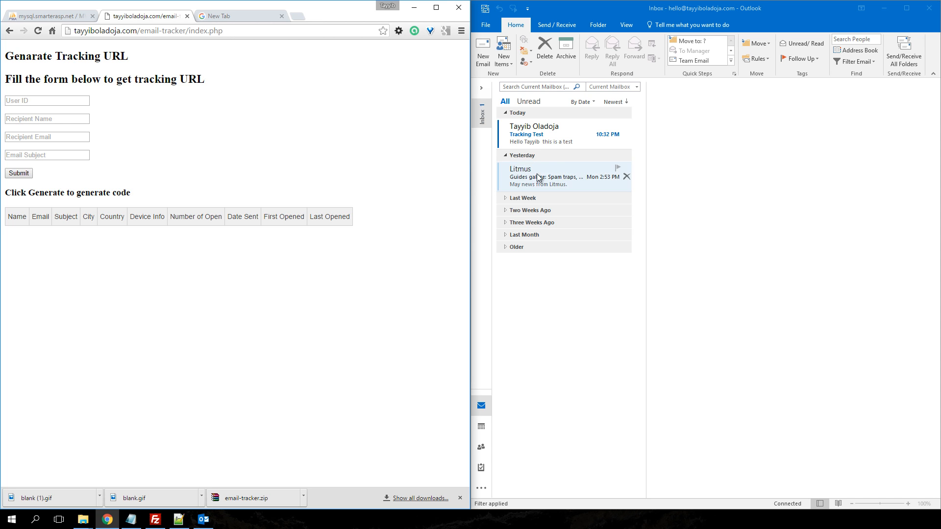
Open the Tracking Test email and confirm the log records one open from London, GB via Outlook
left_click(540, 133)
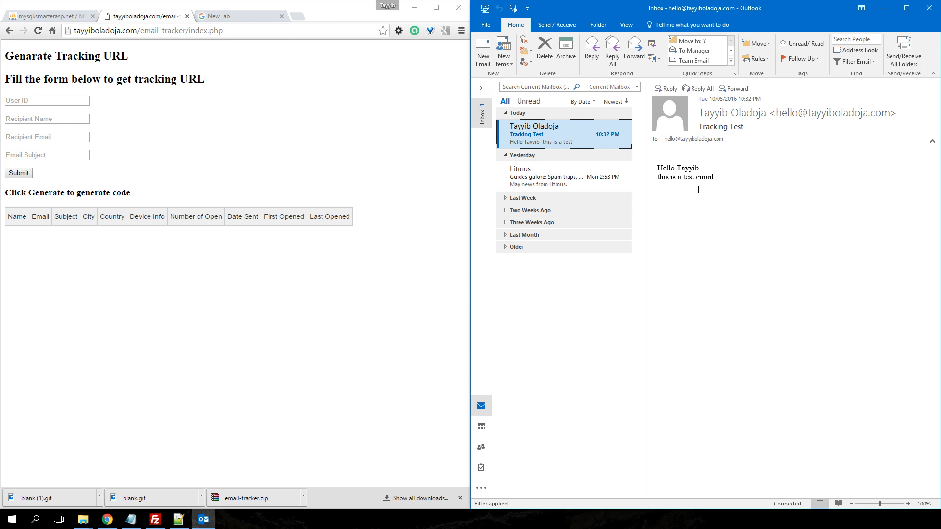
left_click(147, 30)
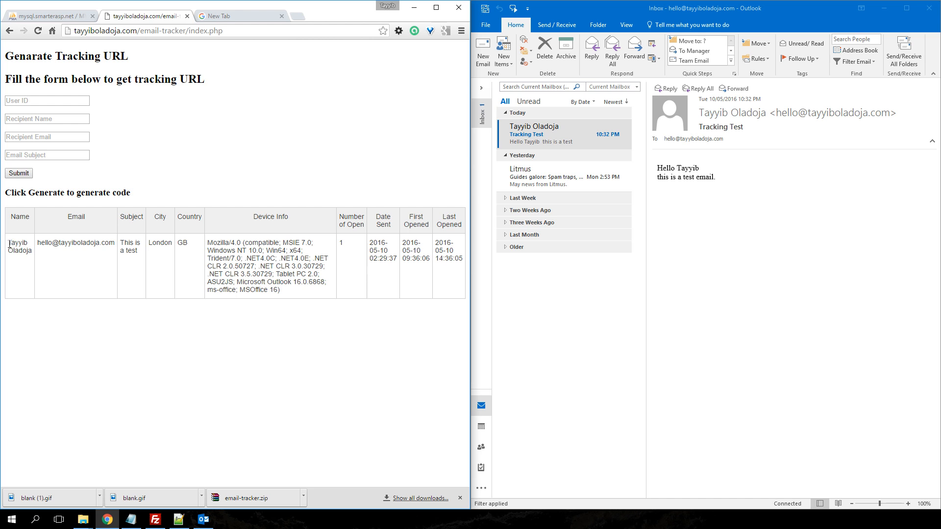
double_click(19, 246)
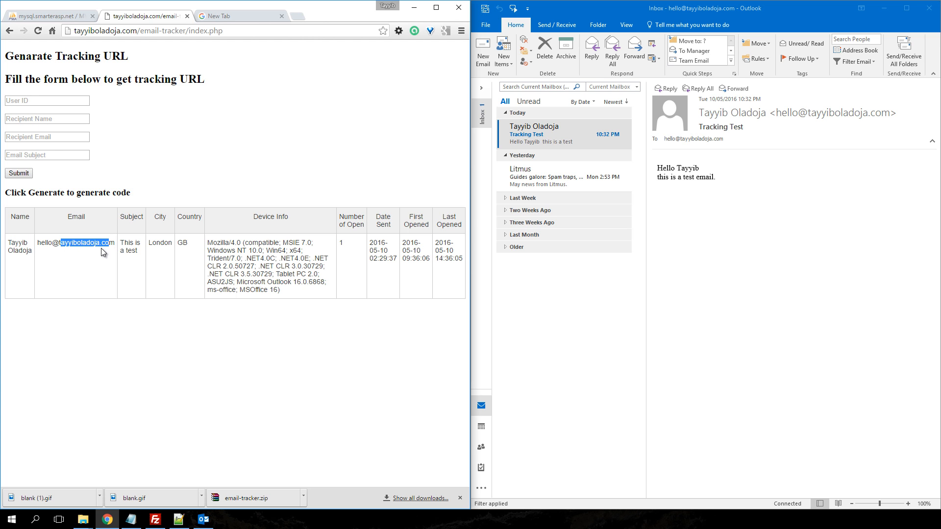
double_click(128, 242)
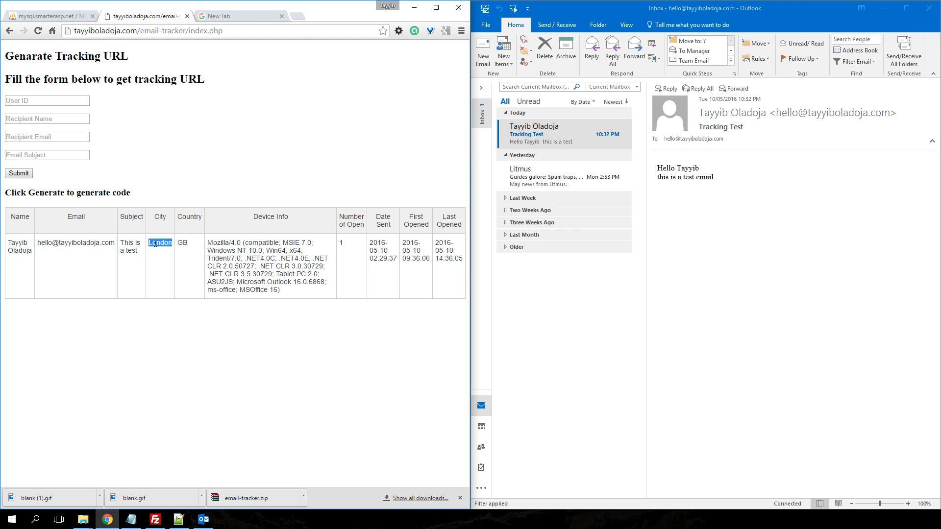
mouse_move(322, 258)
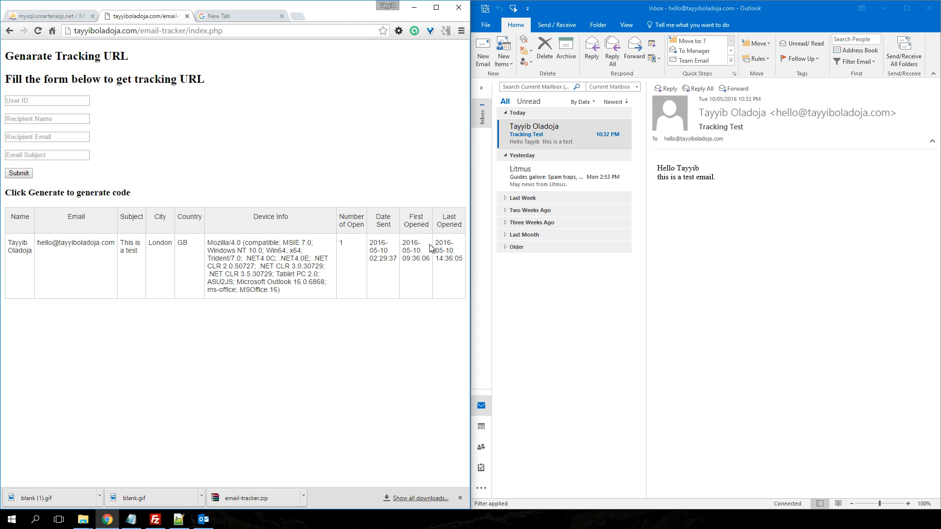
mouse_move(547, 179)
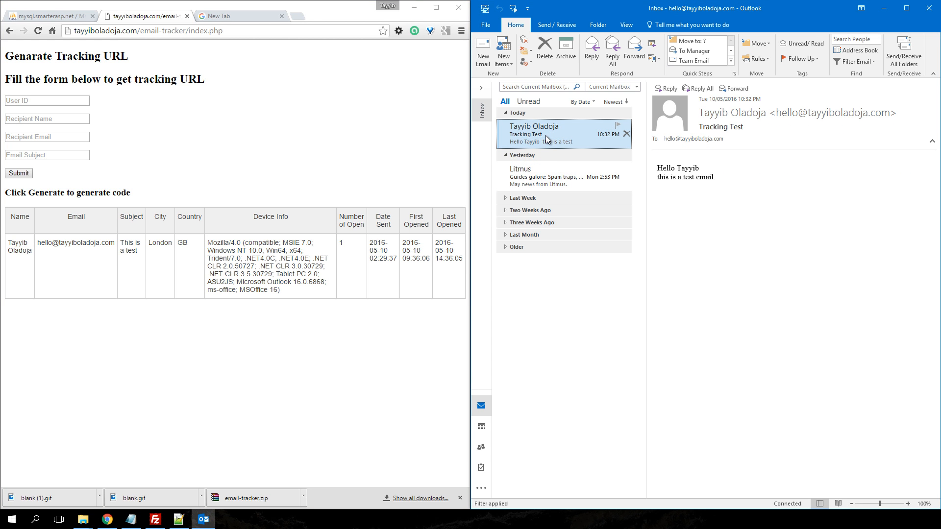
Reopen the Tracking Test email and confirm the log counts 2 opens, last at 09:36:47
left_click(38, 30)
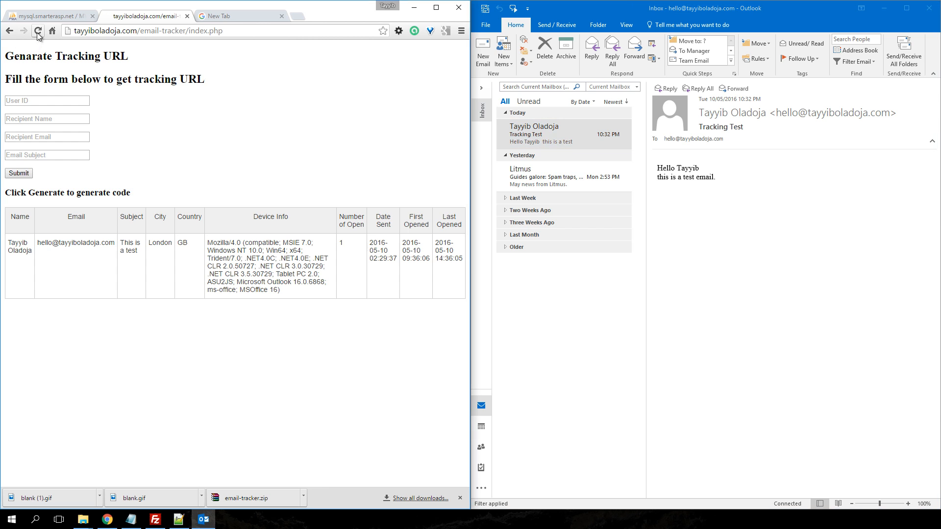
left_click(38, 31)
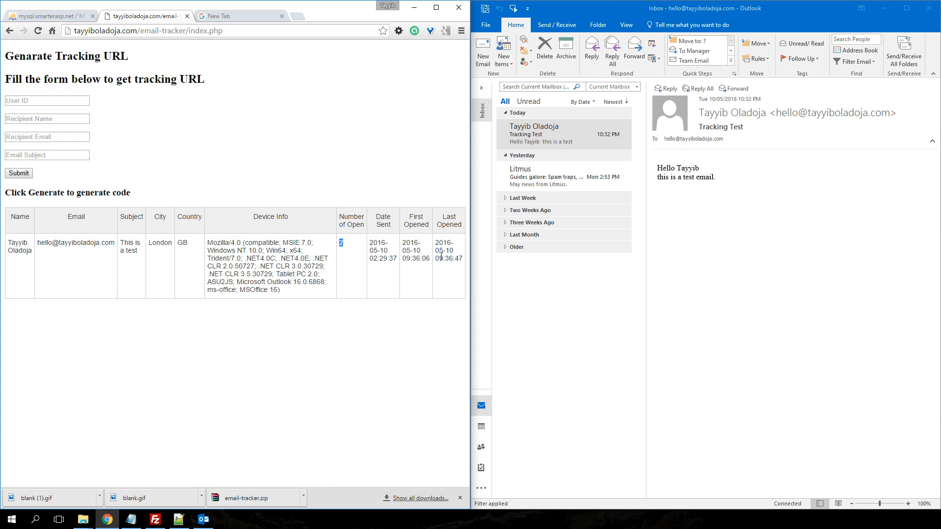
double_click(439, 258)
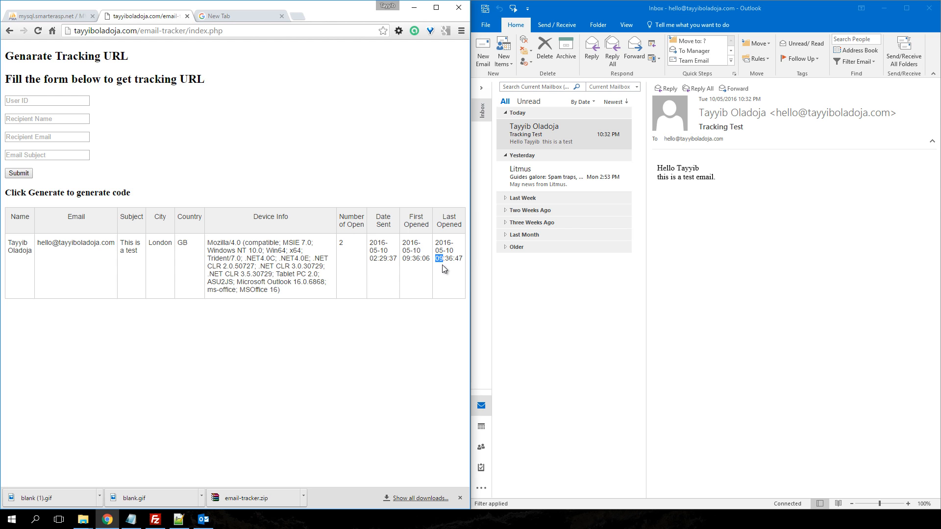
mouse_move(435, 251)
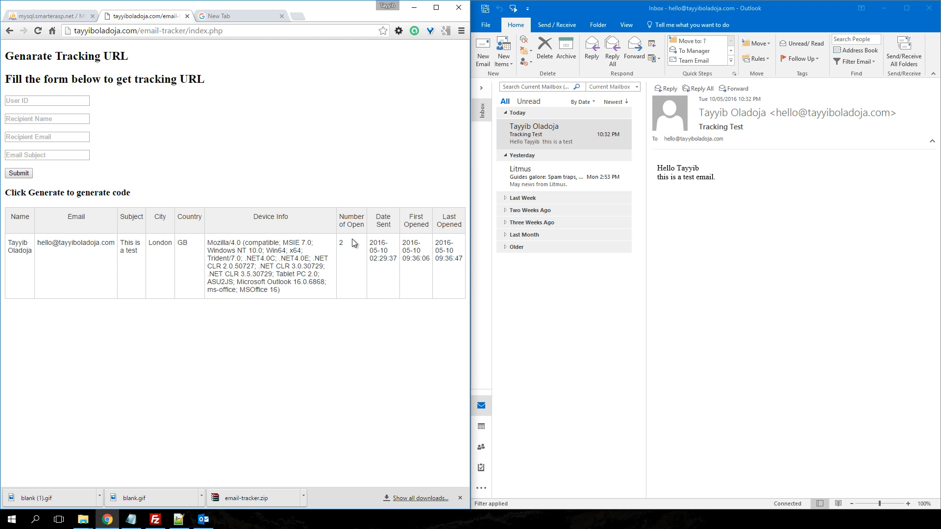
mouse_move(36, 19)
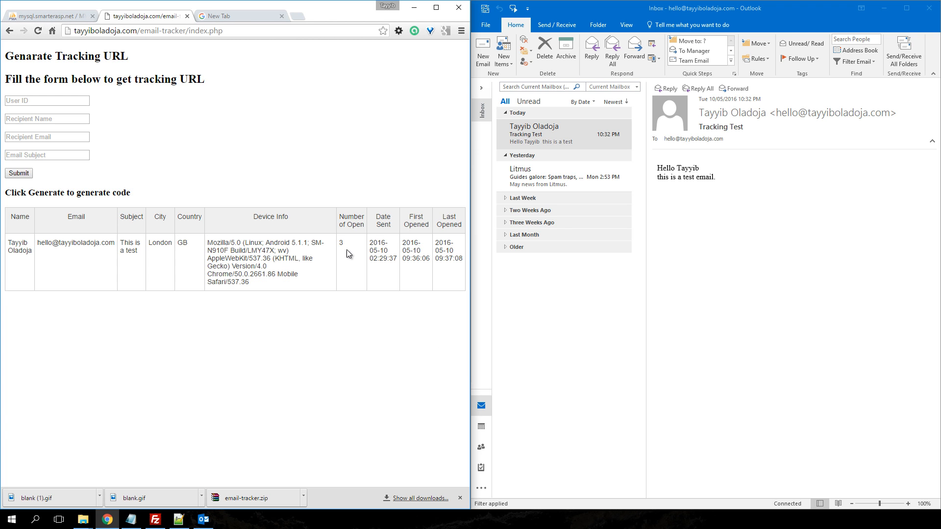
double_click(341, 242)
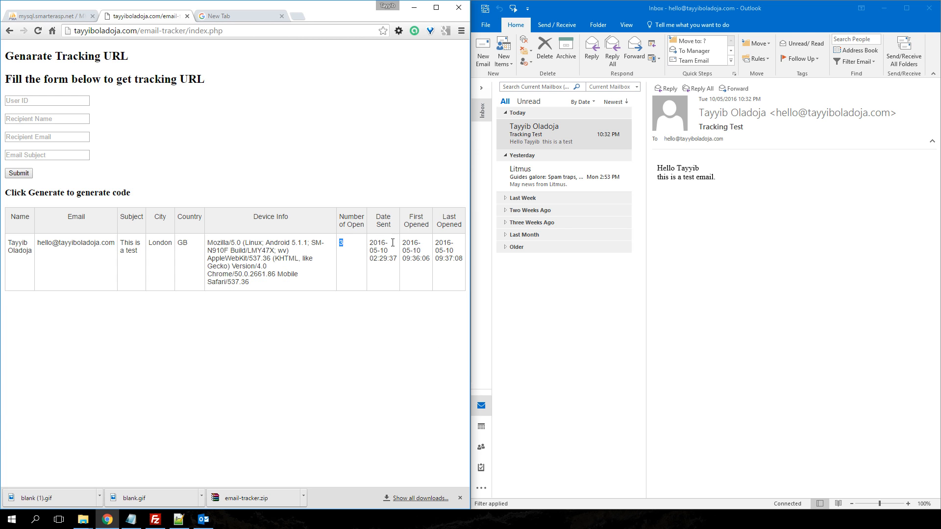
double_click(448, 257)
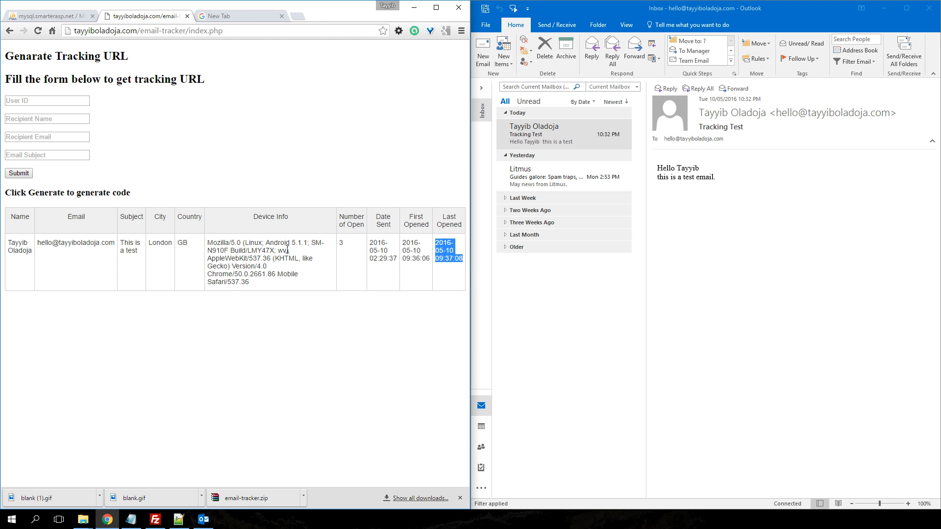
double_click(277, 242)
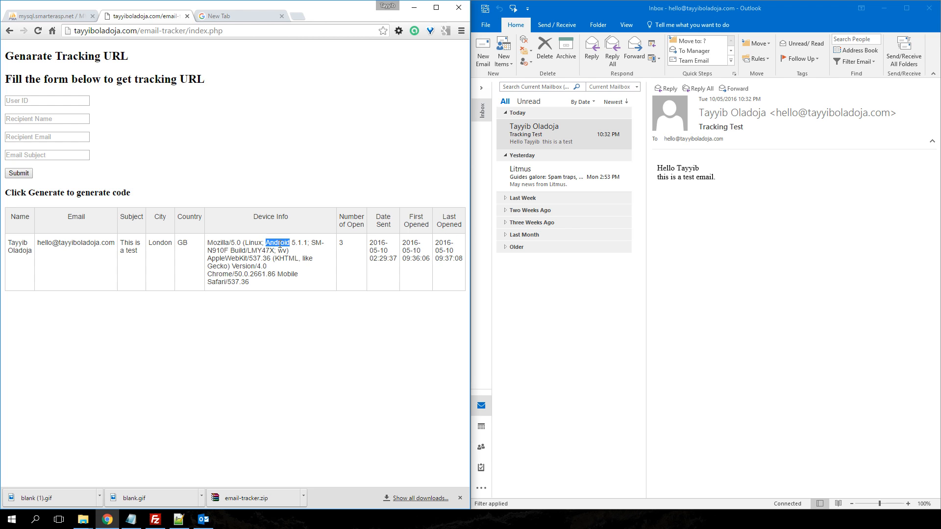